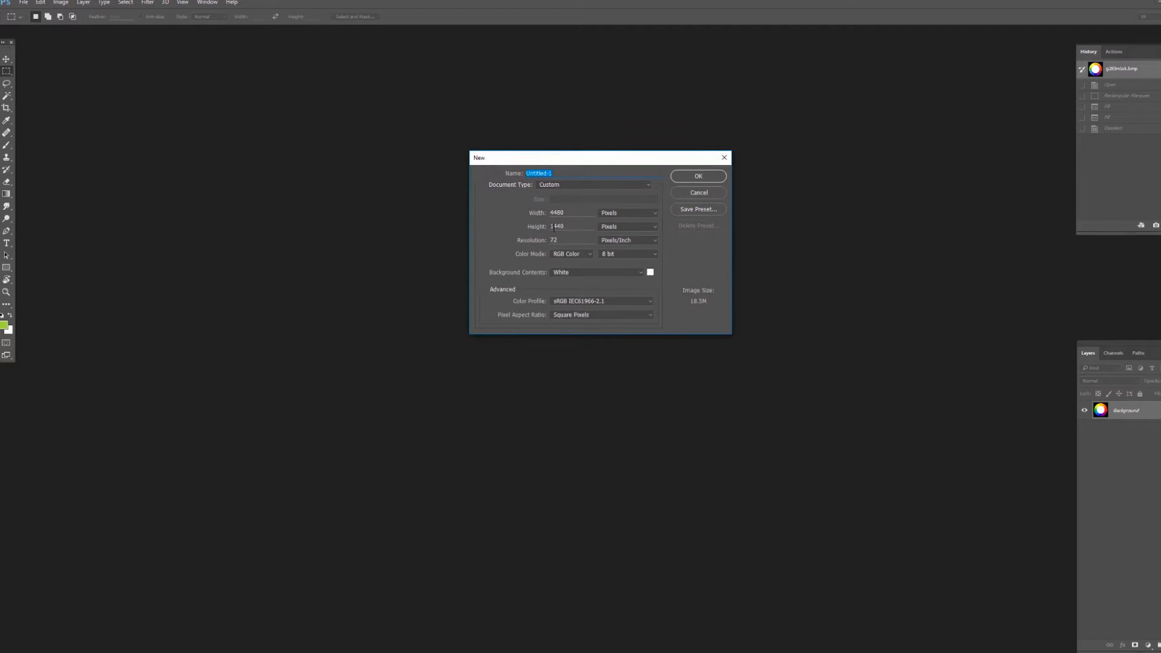
Step: Create a 3840 × 2160 px, 300 ppi, 16-bit RGB document on a white background
{"action": "left_click", "coordinate": [564, 212]}
{"action": "type", "text": "3840"}
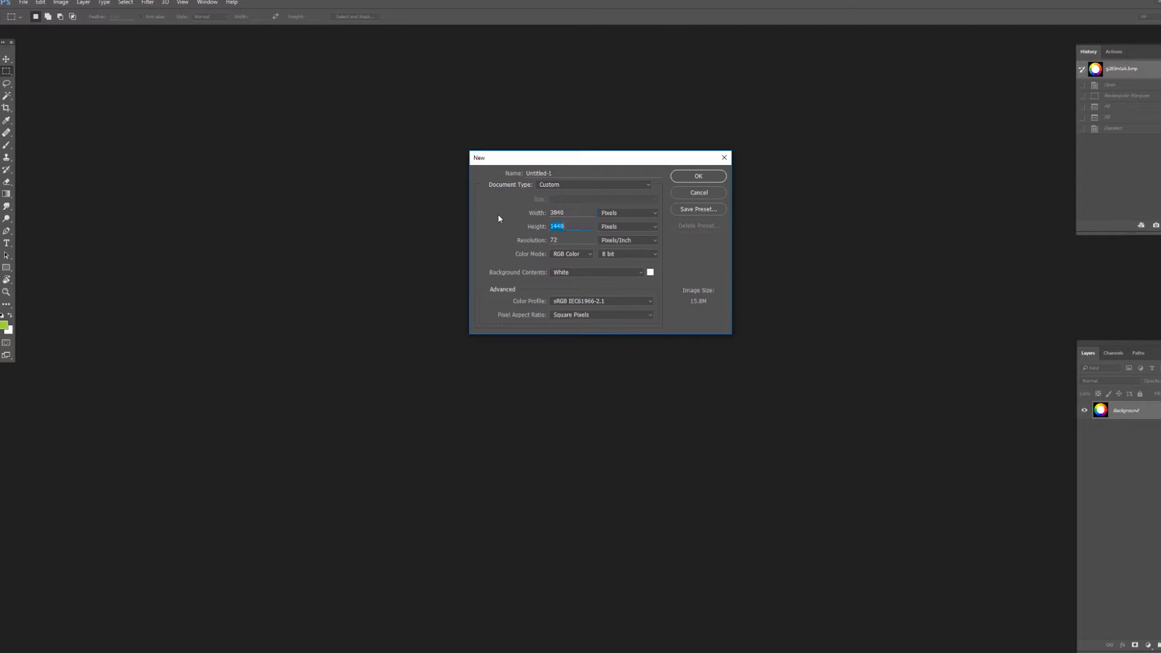
{"action": "type", "text": "216"}
{"action": "left_click", "coordinate": [571, 240]}
{"action": "type", "text": "300"}
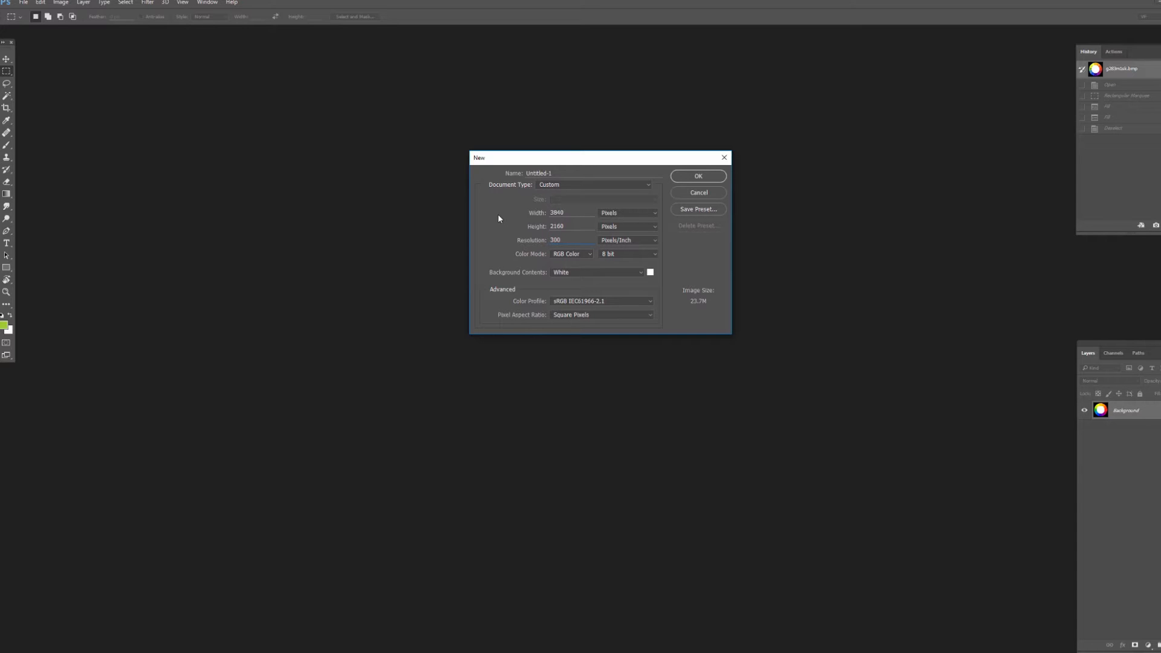
{"action": "left_click", "coordinate": [626, 254]}
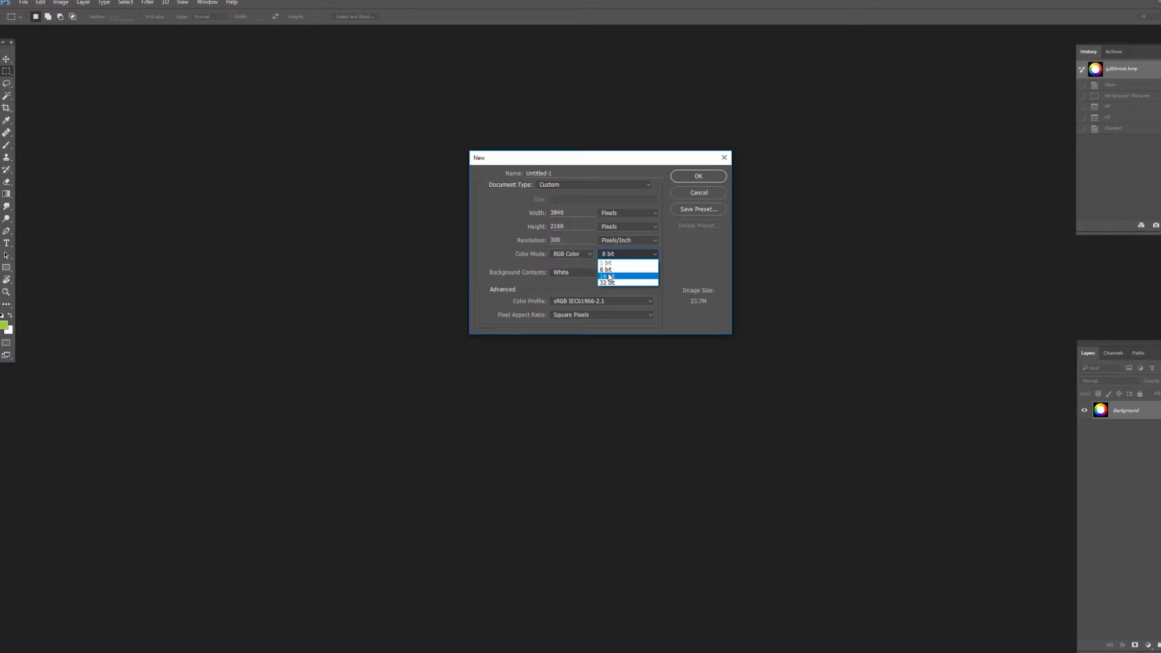
{"action": "left_click", "coordinate": [616, 276]}
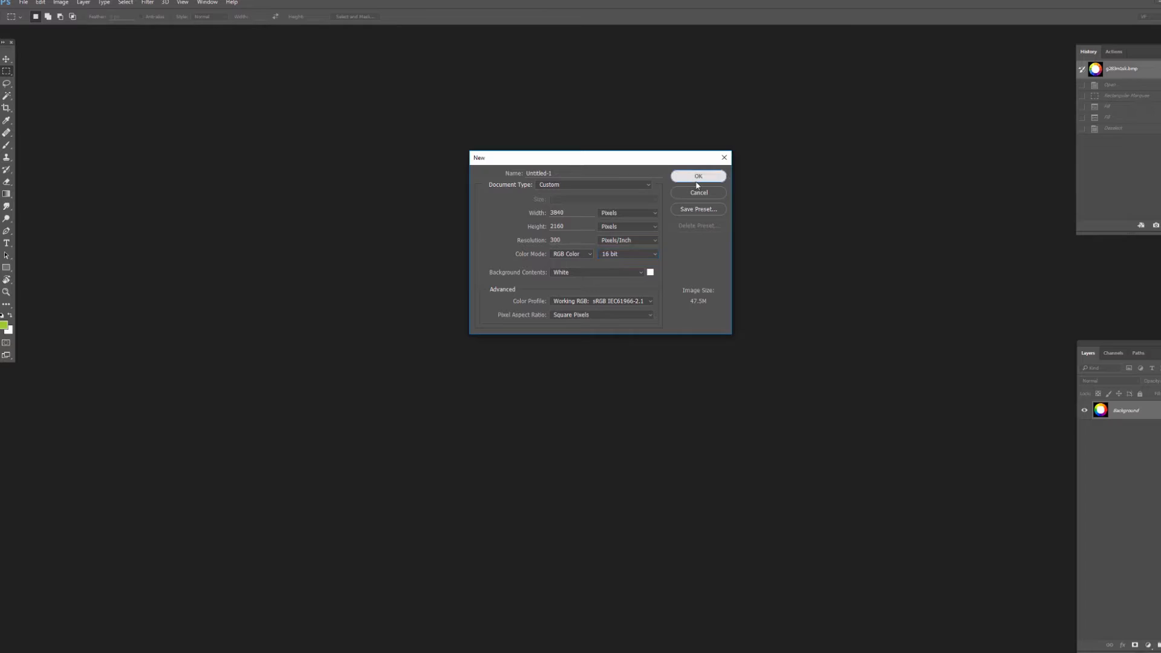
{"action": "left_click", "coordinate": [698, 176]}
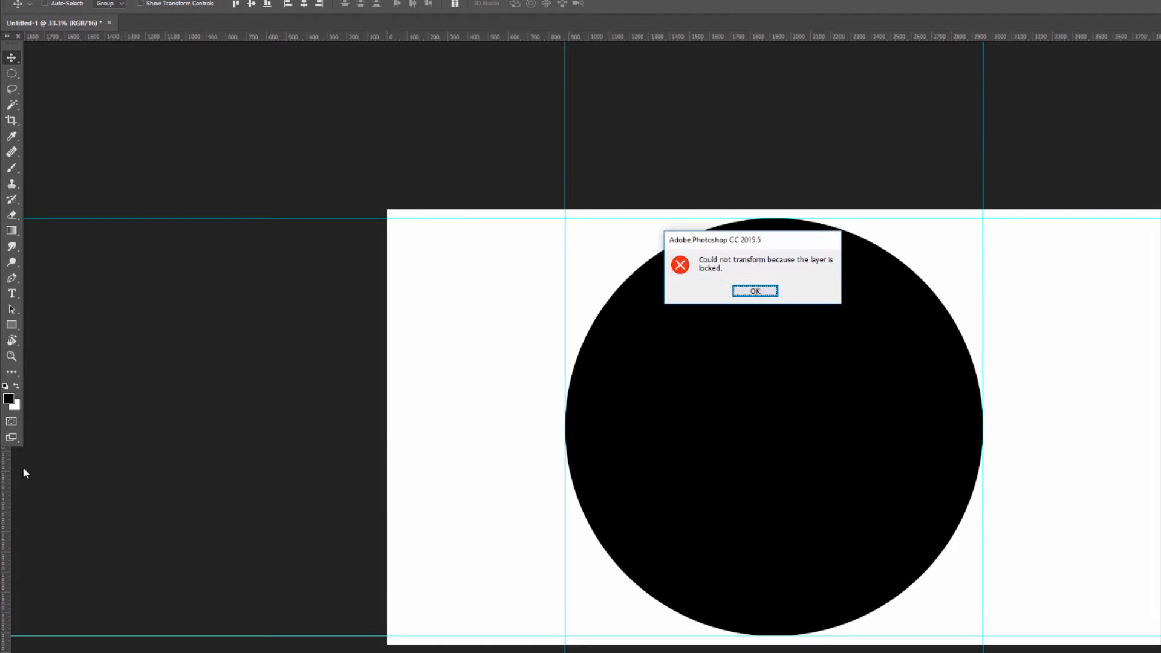
Step: Dismiss the locked-layer transform warning after drawing the black circle
{"action": "left_click", "coordinate": [755, 290]}
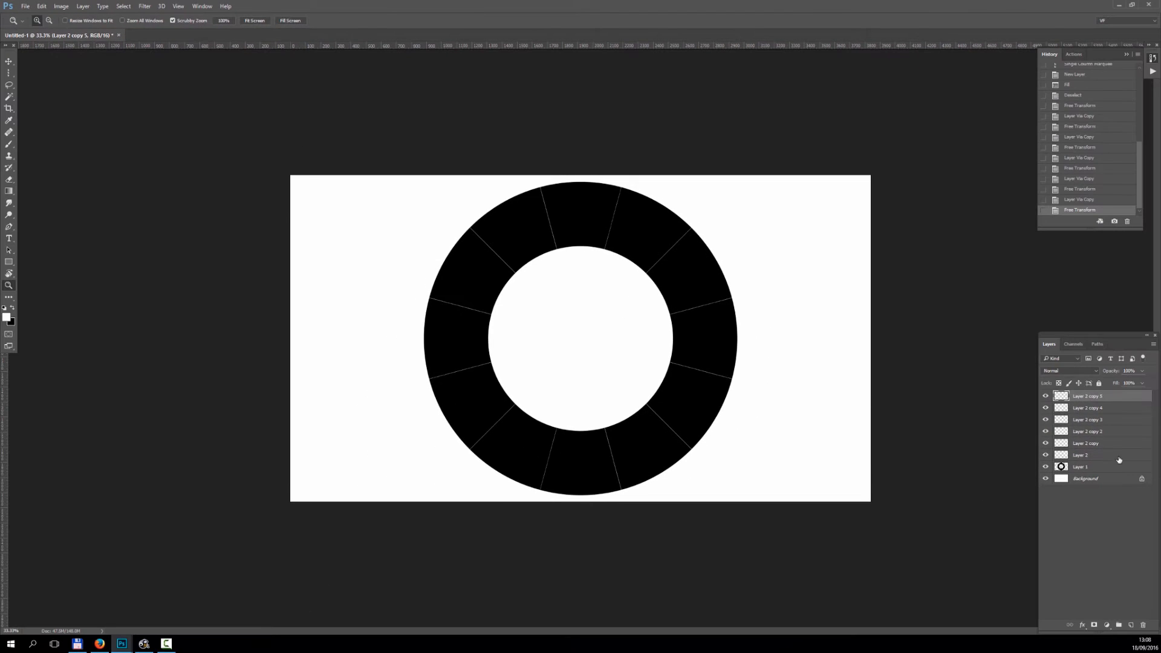
Step: Duplicate and rotate thin divider lines to split the black ring into twelve segments
{"action": "left_click", "coordinate": [202, 6]}
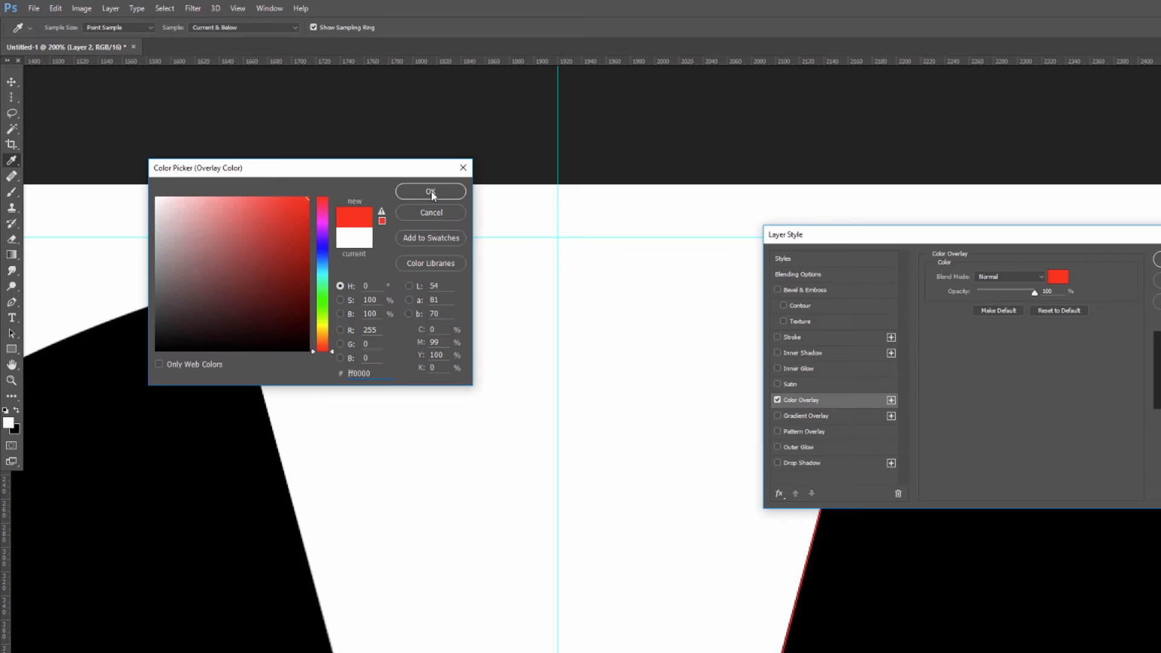
Step: Confirm FF0000 red as the Color Overlay on the divider line layer
{"action": "left_click", "coordinate": [430, 191]}
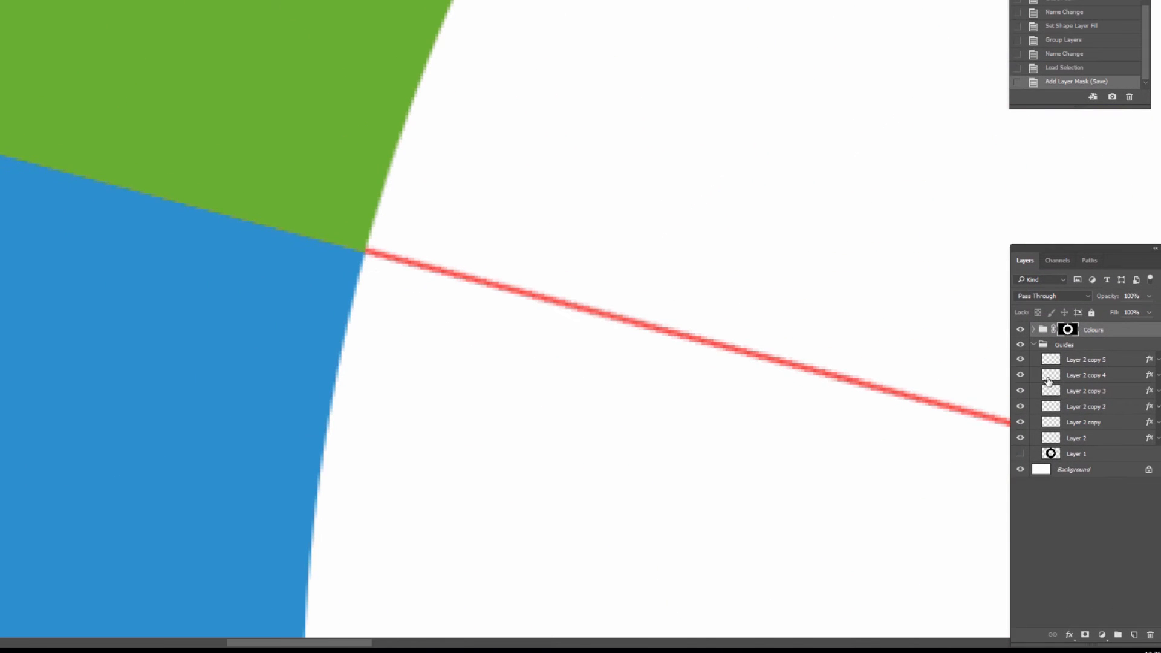
Step: Group the swatch shapes as Colours with a ring mask and the lines as Guides
{"action": "left_click", "coordinate": [1030, 329]}
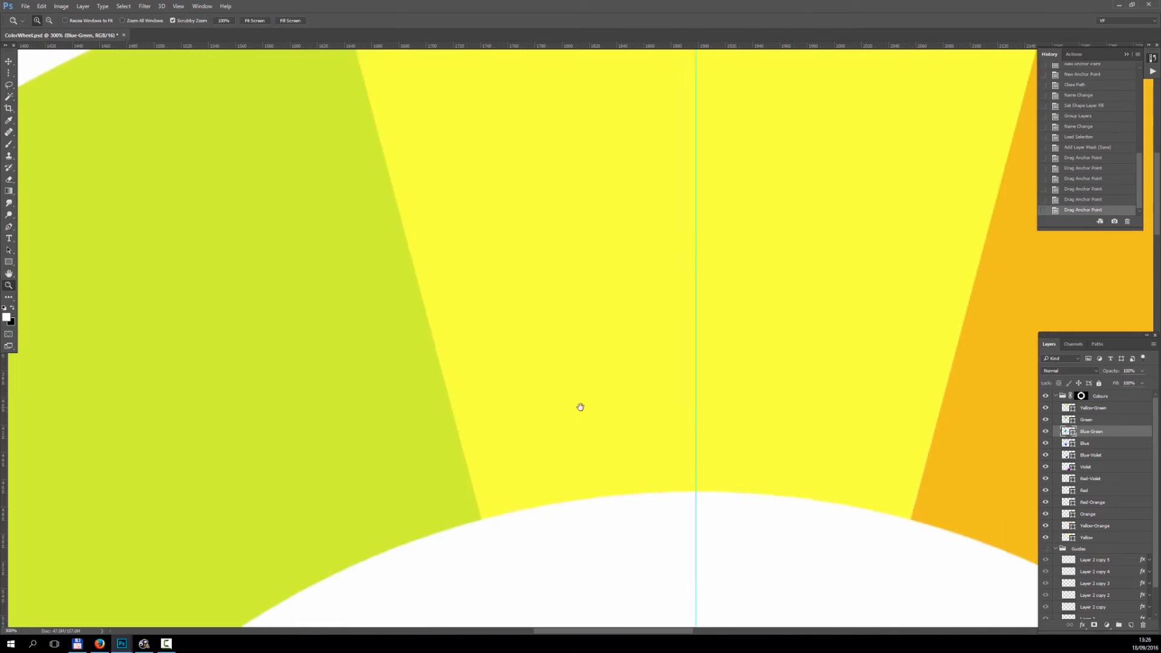
Step: Drag anchor points so the Blue and Blue-Violet swatch edges meet along the guides
{"action": "left_click", "coordinate": [330, 445]}
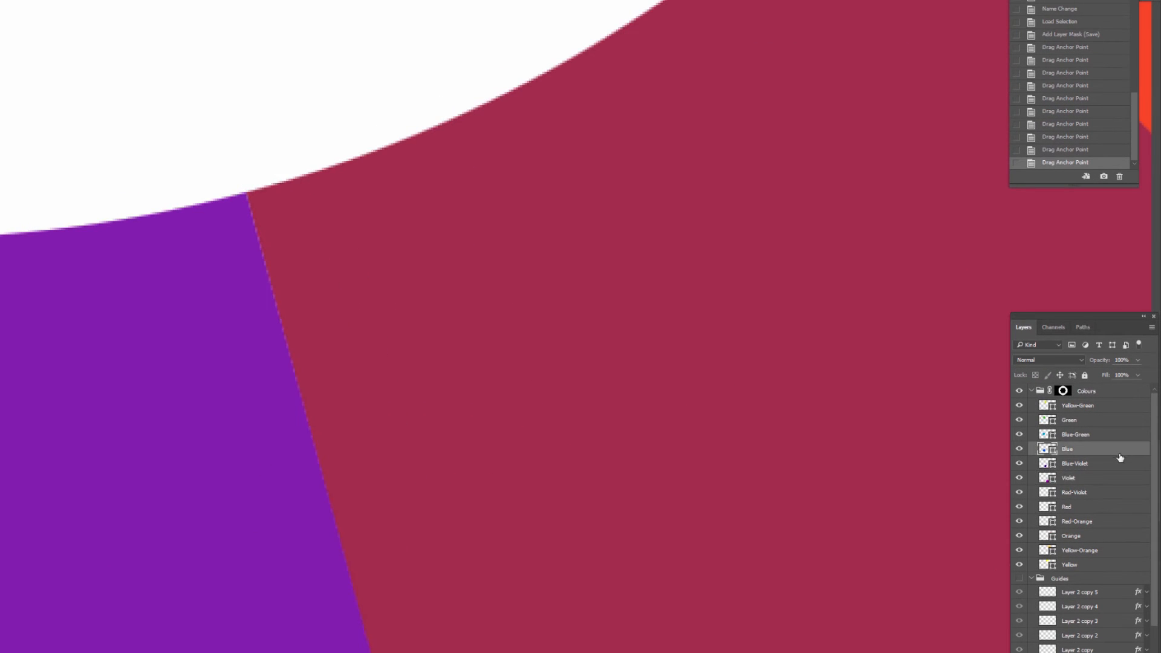
{"action": "left_click", "coordinate": [1074, 462]}
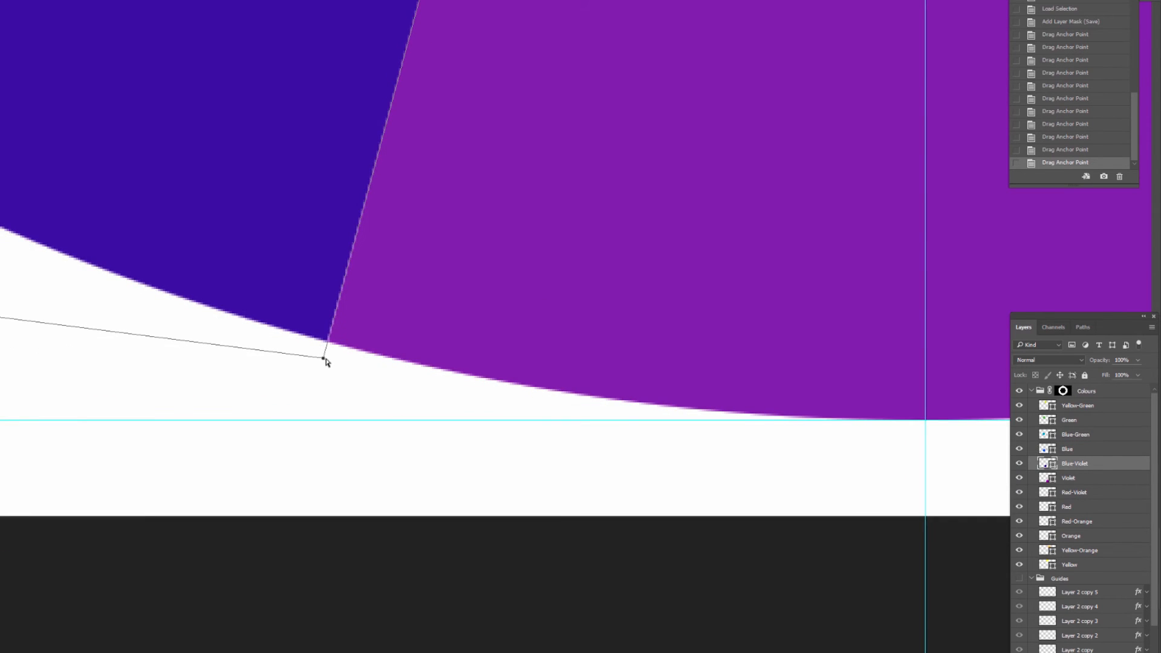